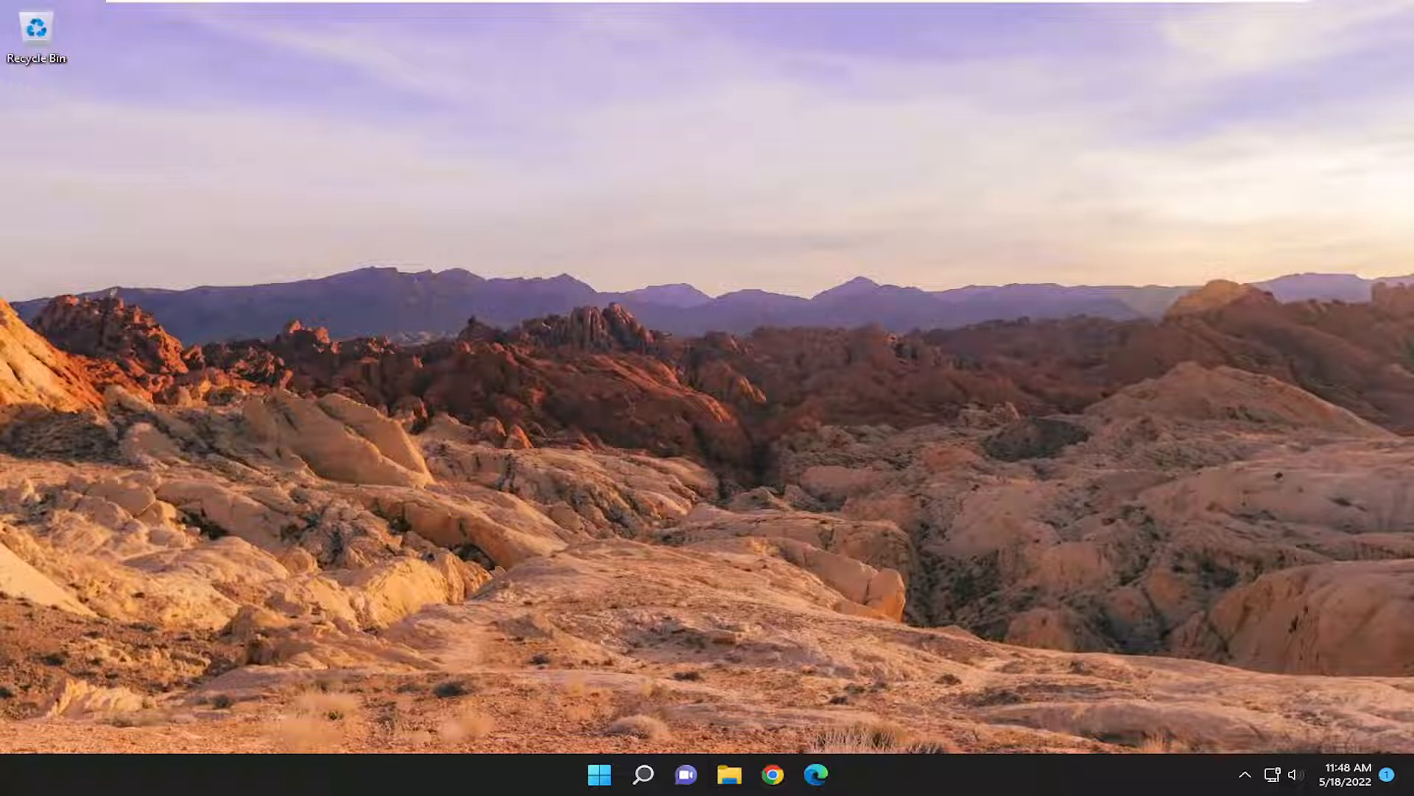
- Launch File Explorer by searching 'file explorer' from the taskbar
click(643, 774)
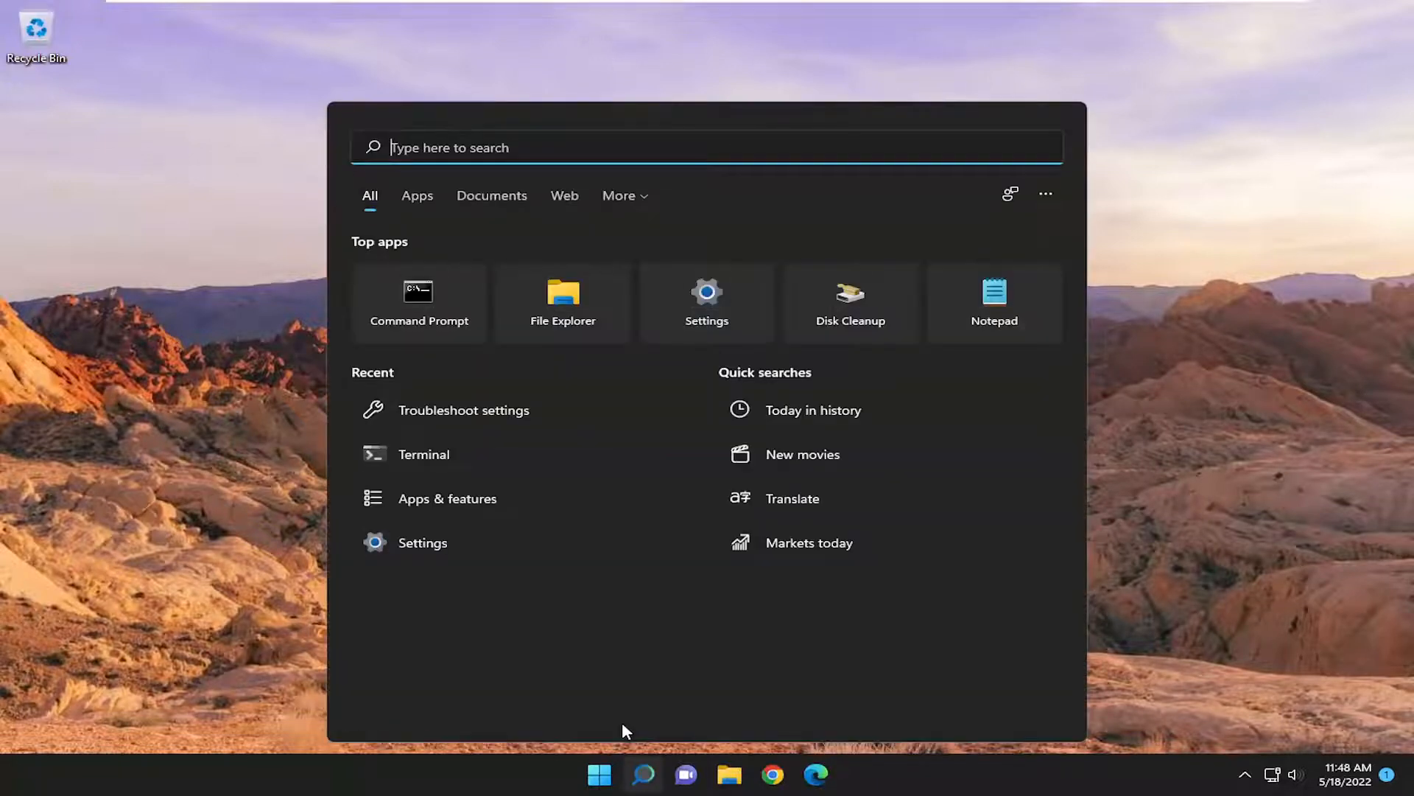
text(file explorer)
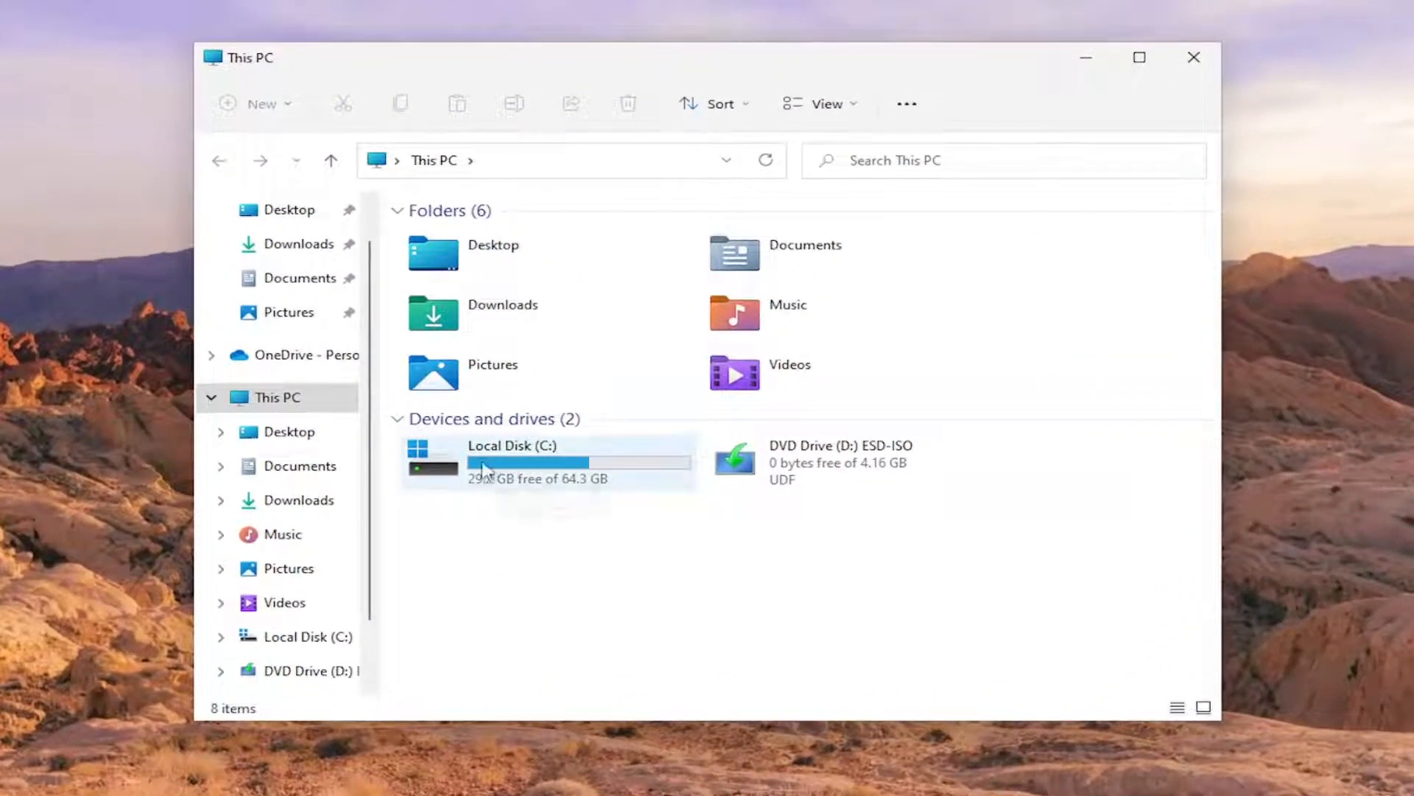
mouse_move(447, 469)
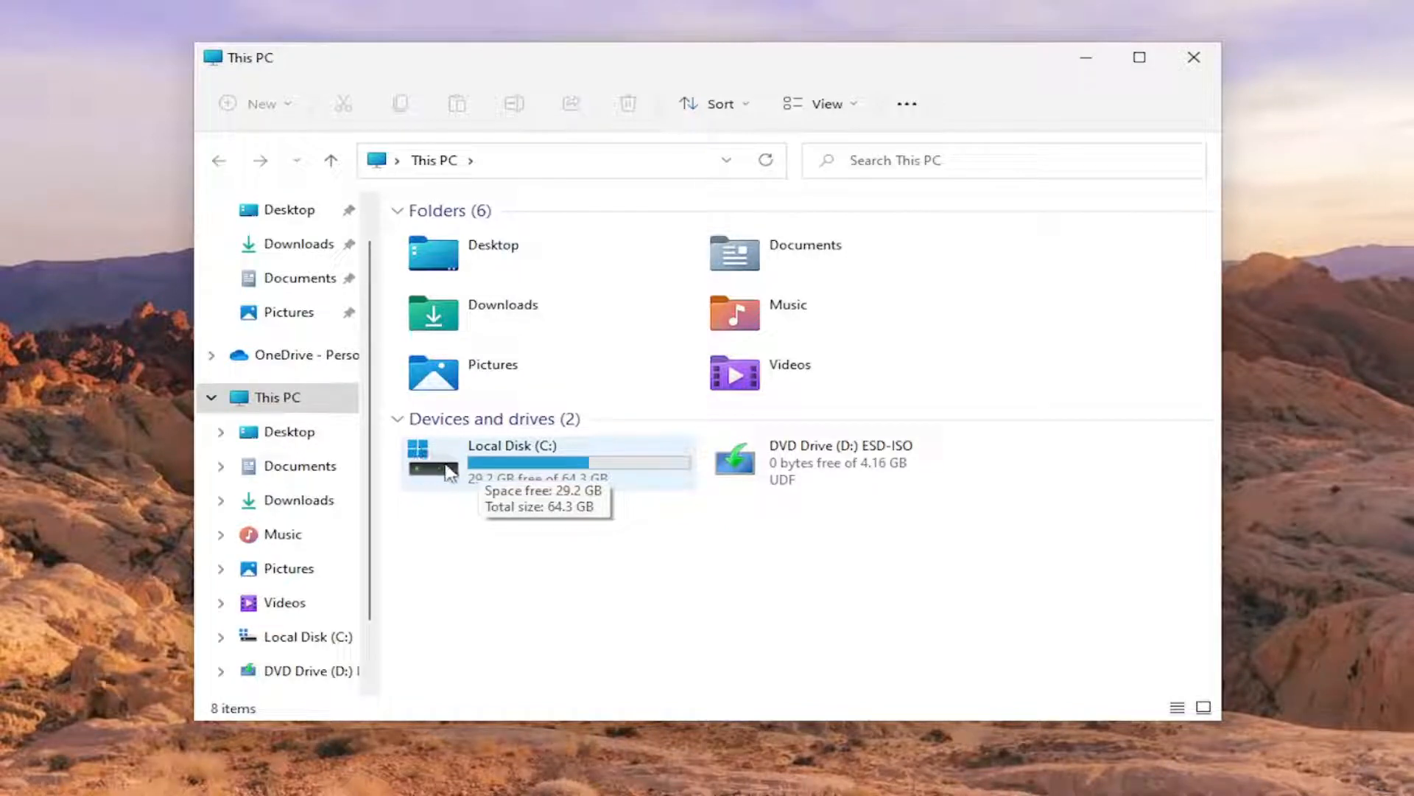
- Navigate from This PC through Local Disk (C:) and Users into the user's profile folder
double_click(512, 460)
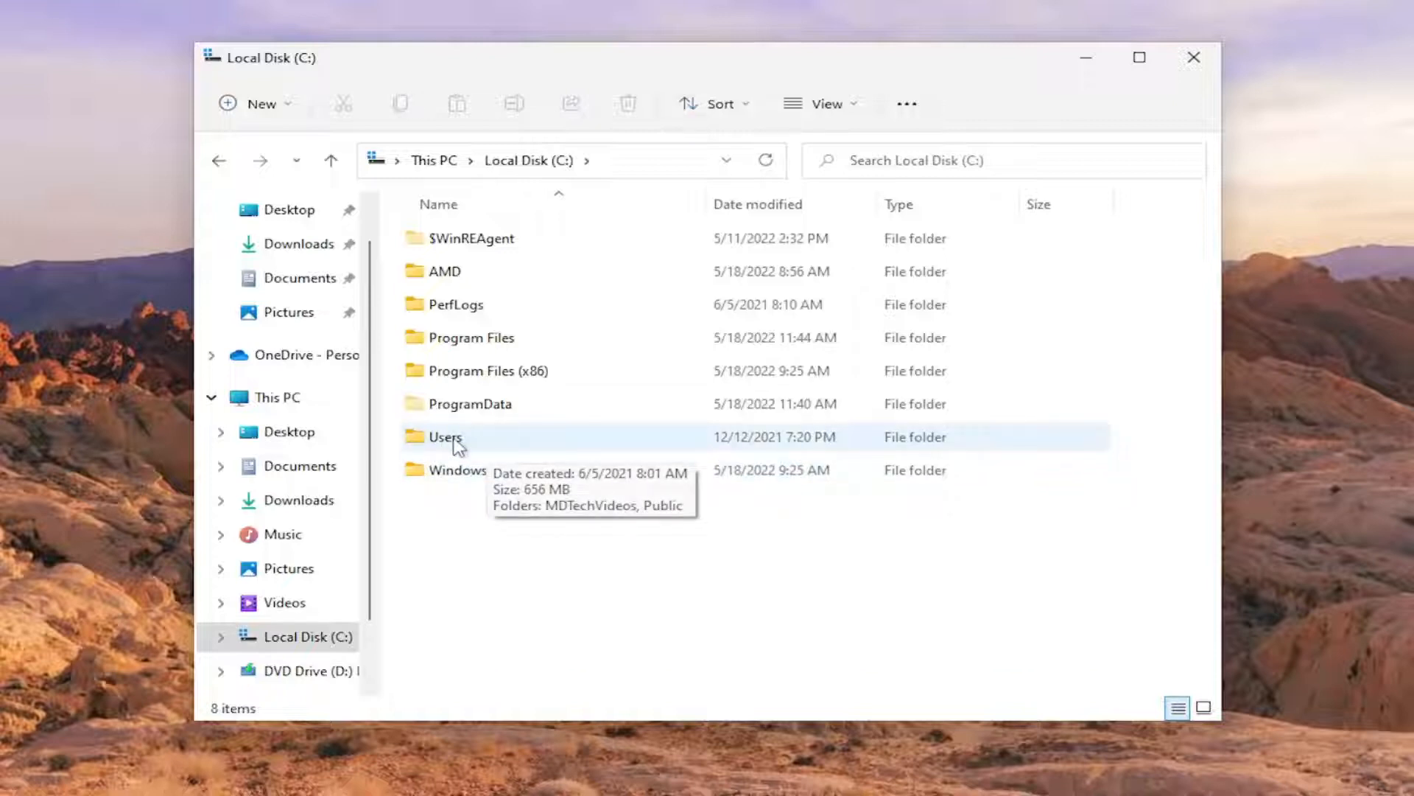
double_click(445, 436)
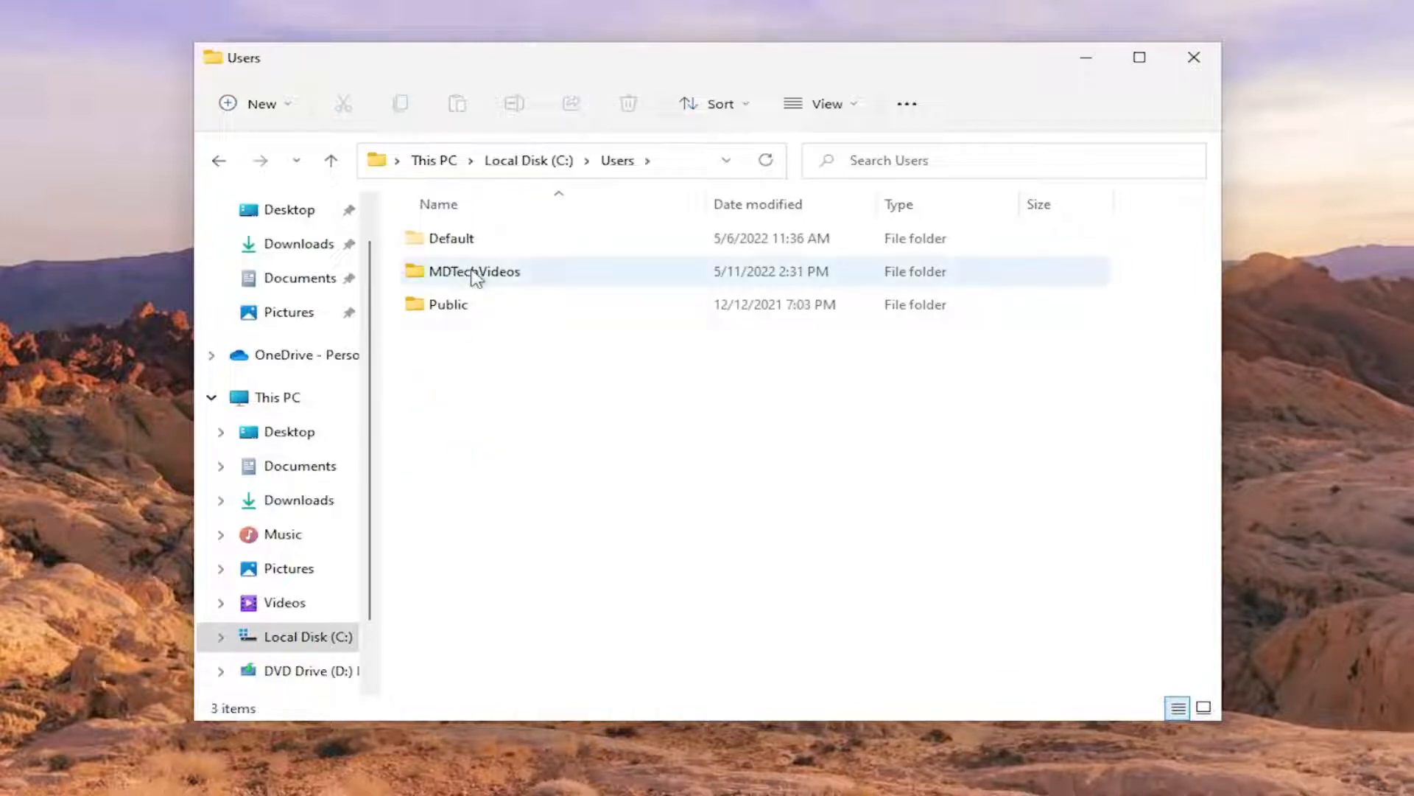
double_click(474, 271)
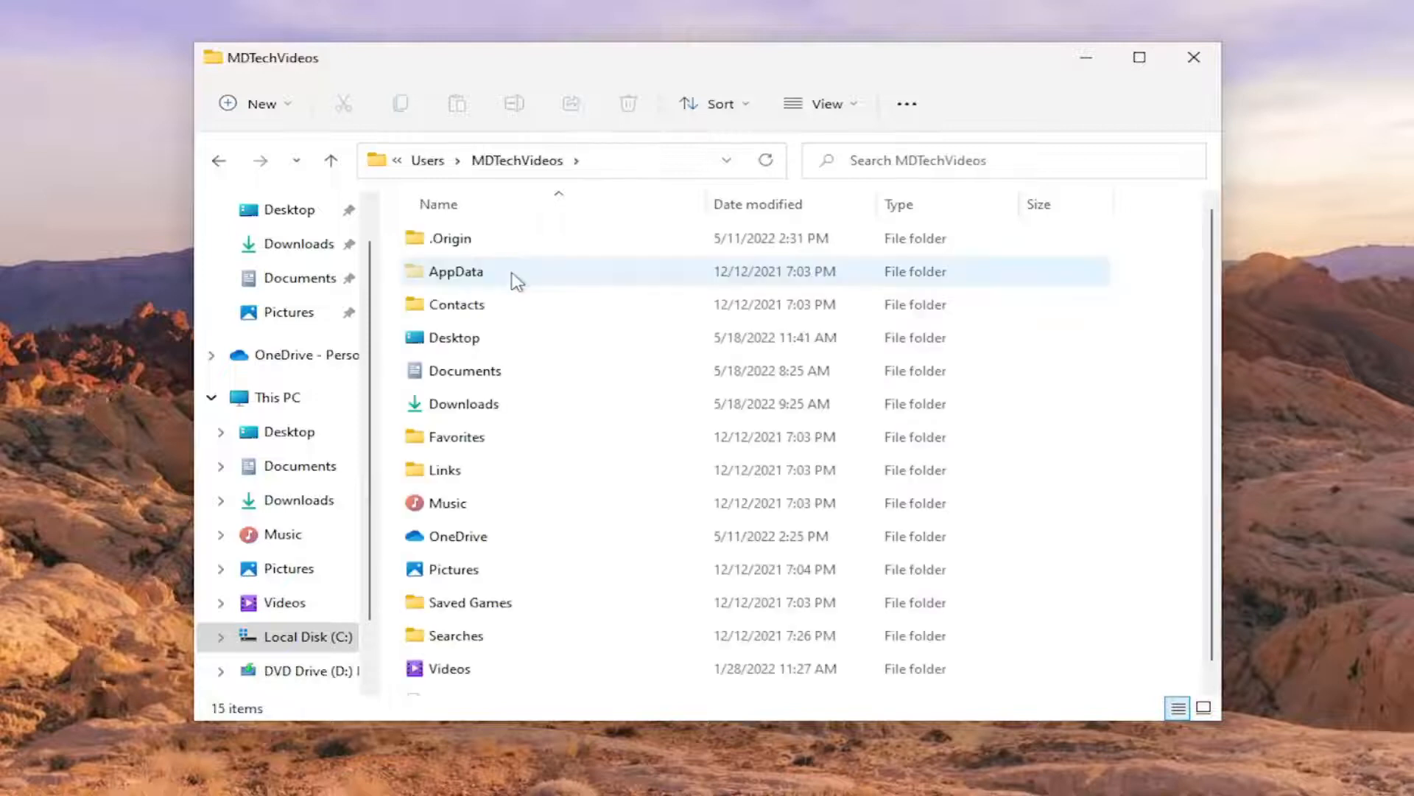
mouse_move(488, 277)
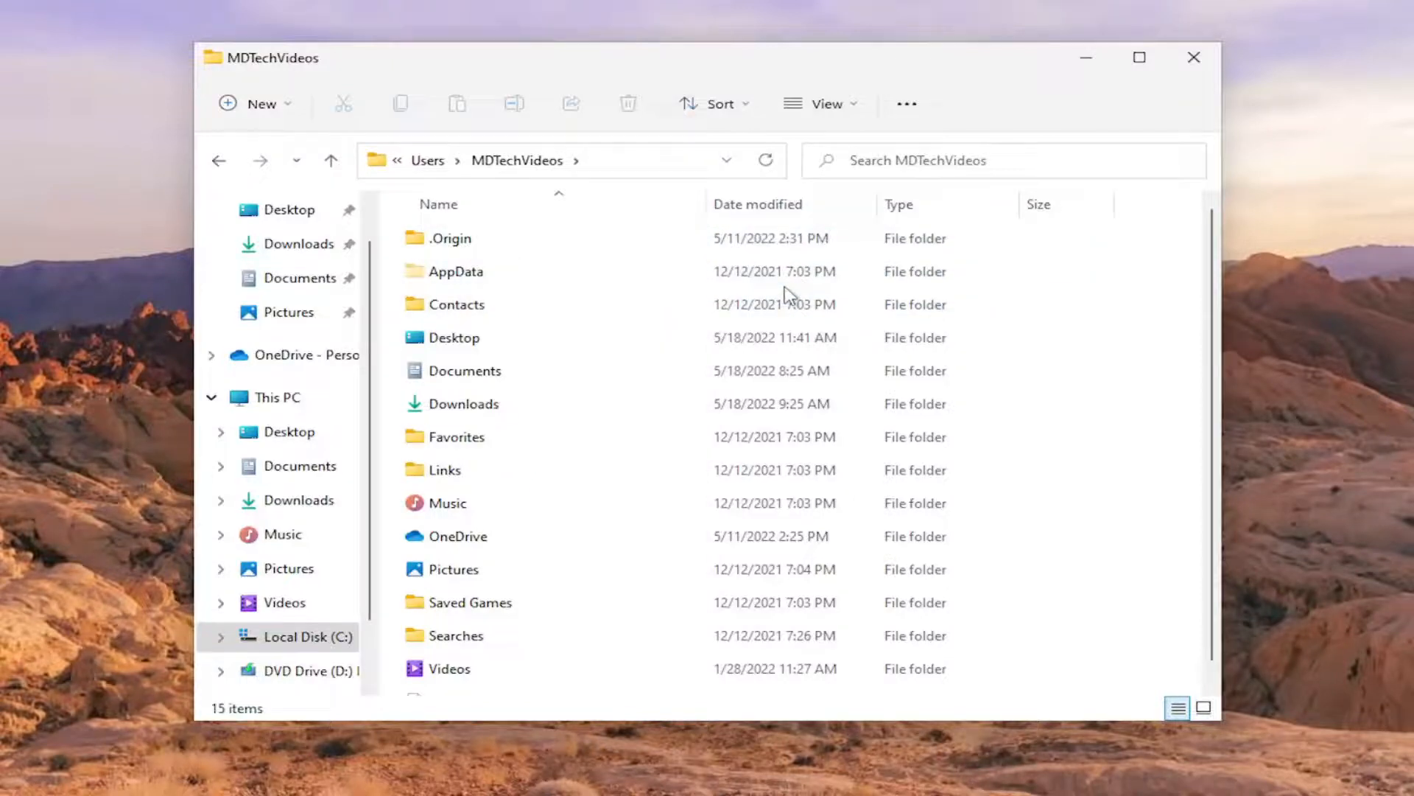
mouse_move(909, 146)
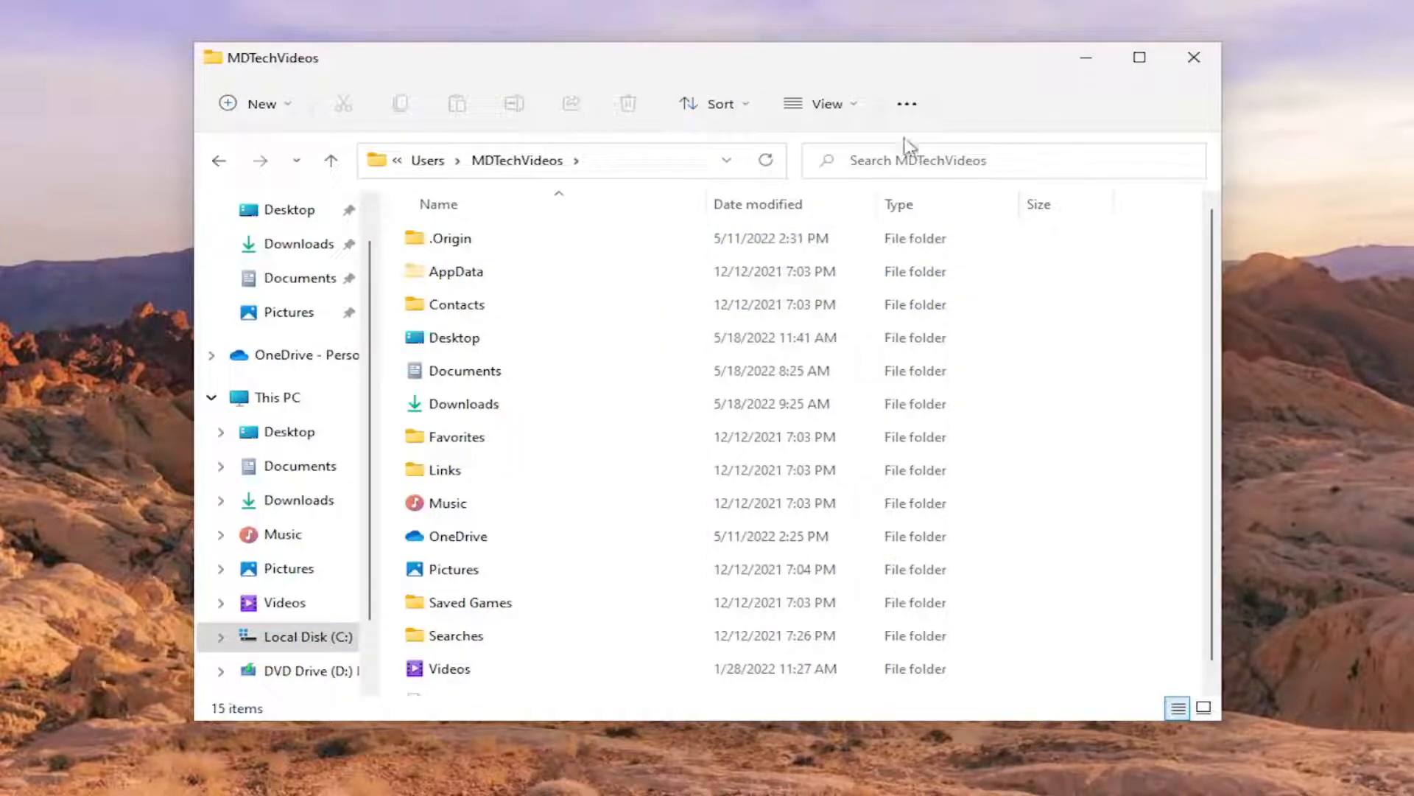
click(906, 103)
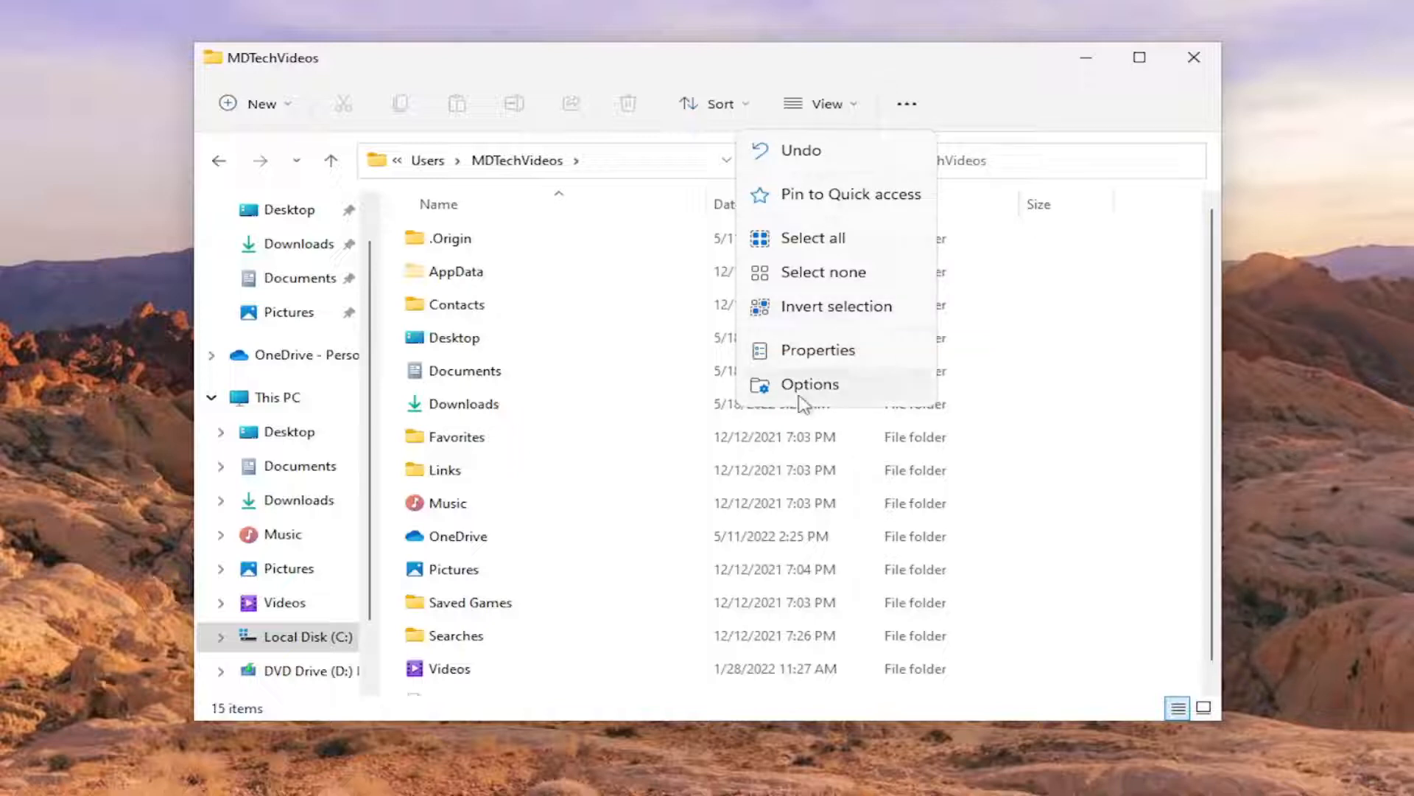
click(809, 383)
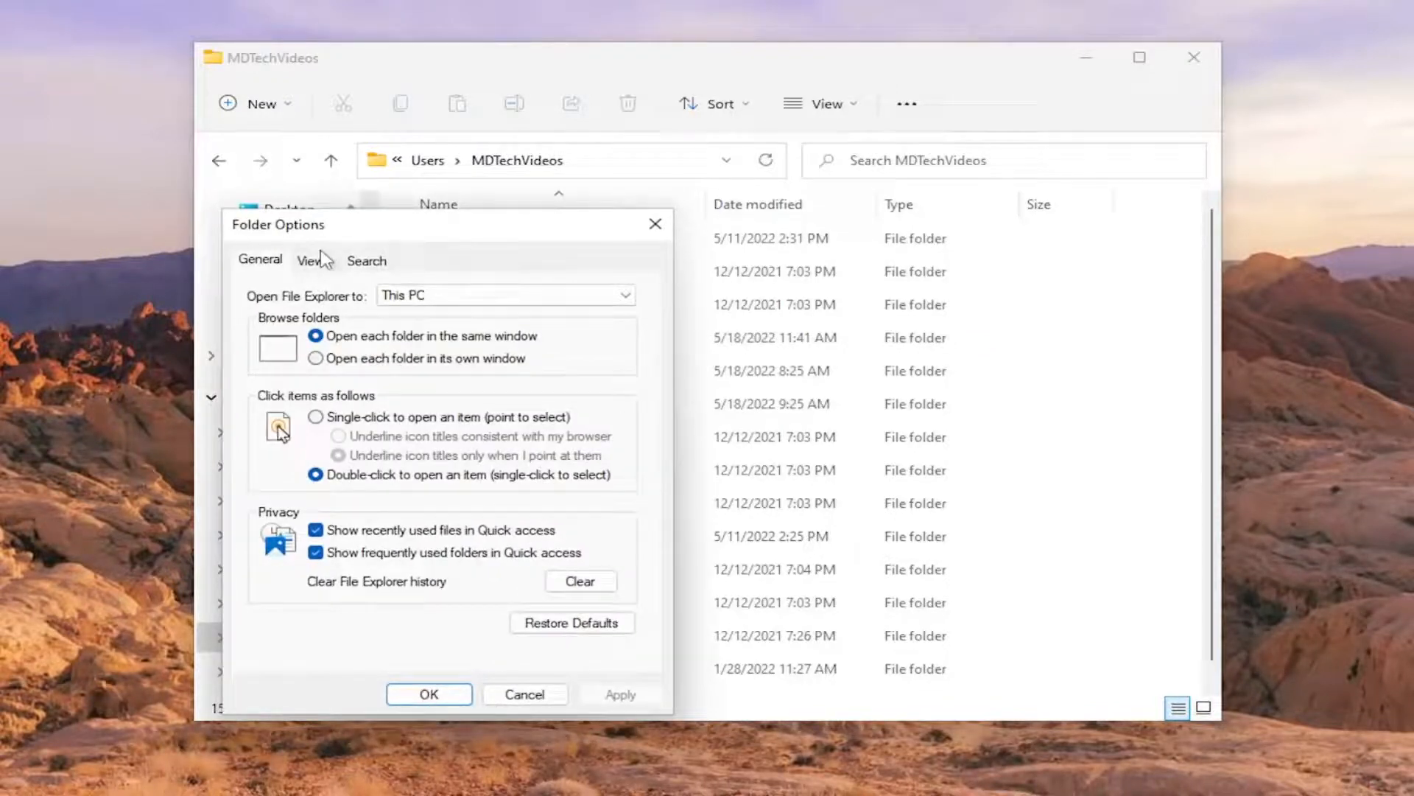
click(311, 260)
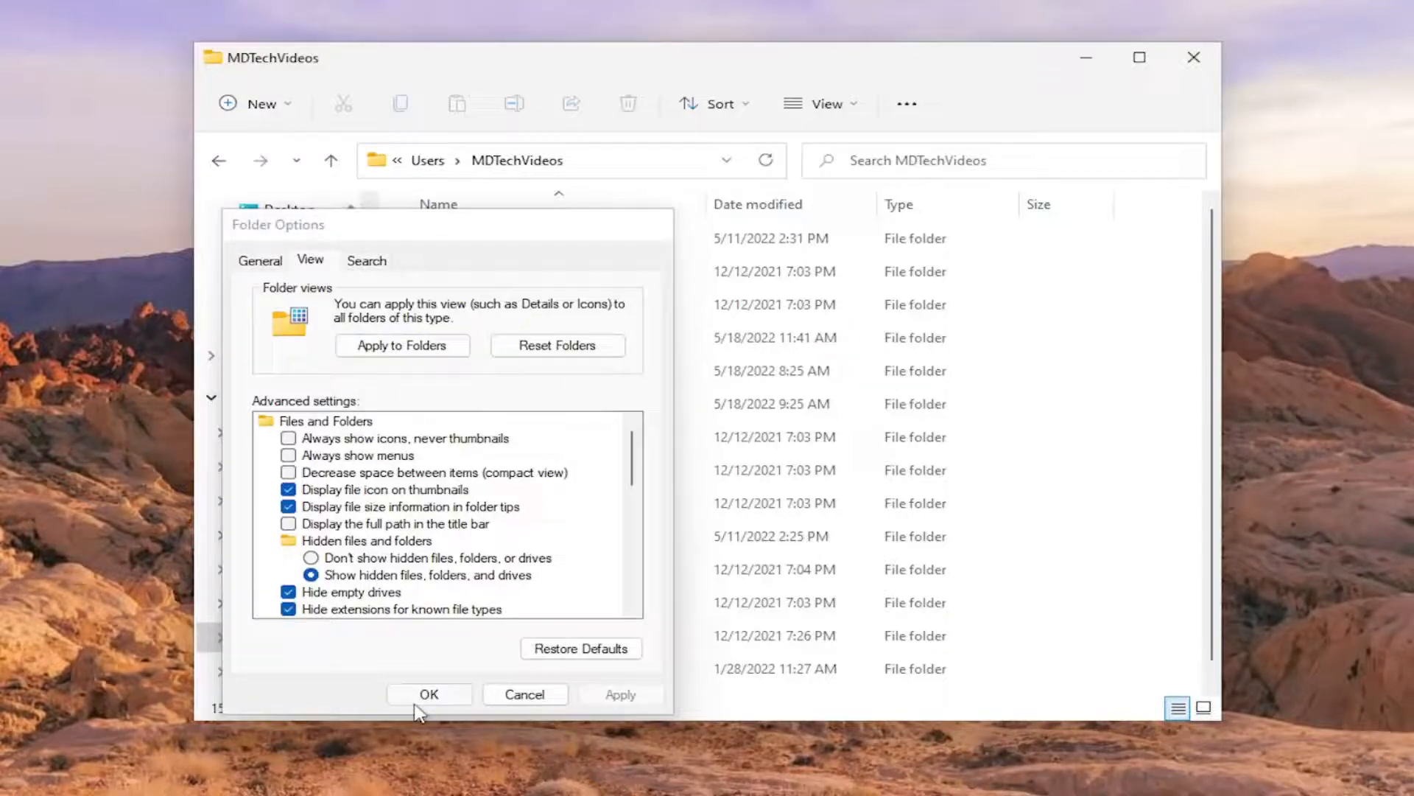
click(429, 694)
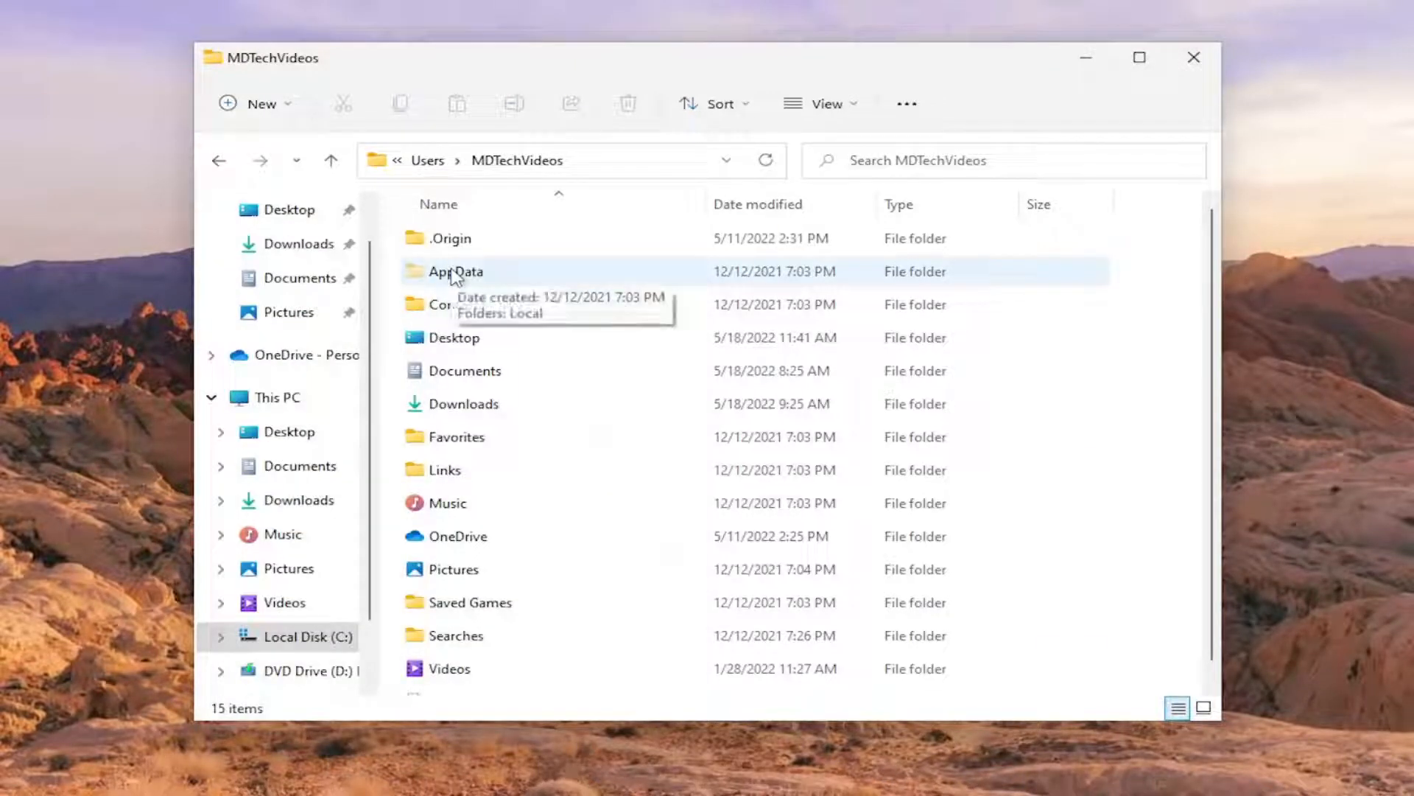
- Navigate through AppData\Local\Microsoft into the Office folder and select 16.0
double_click(455, 271)
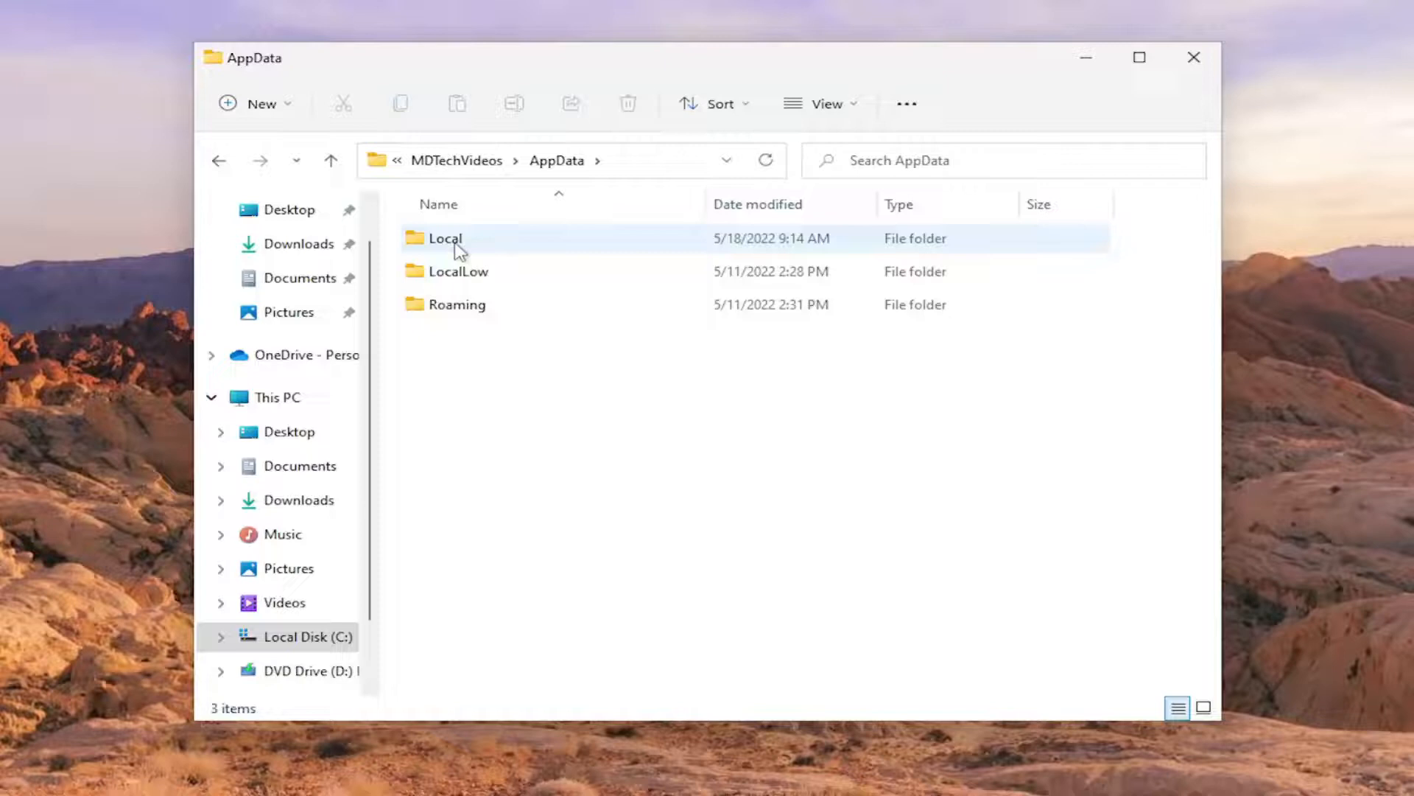
double_click(445, 239)
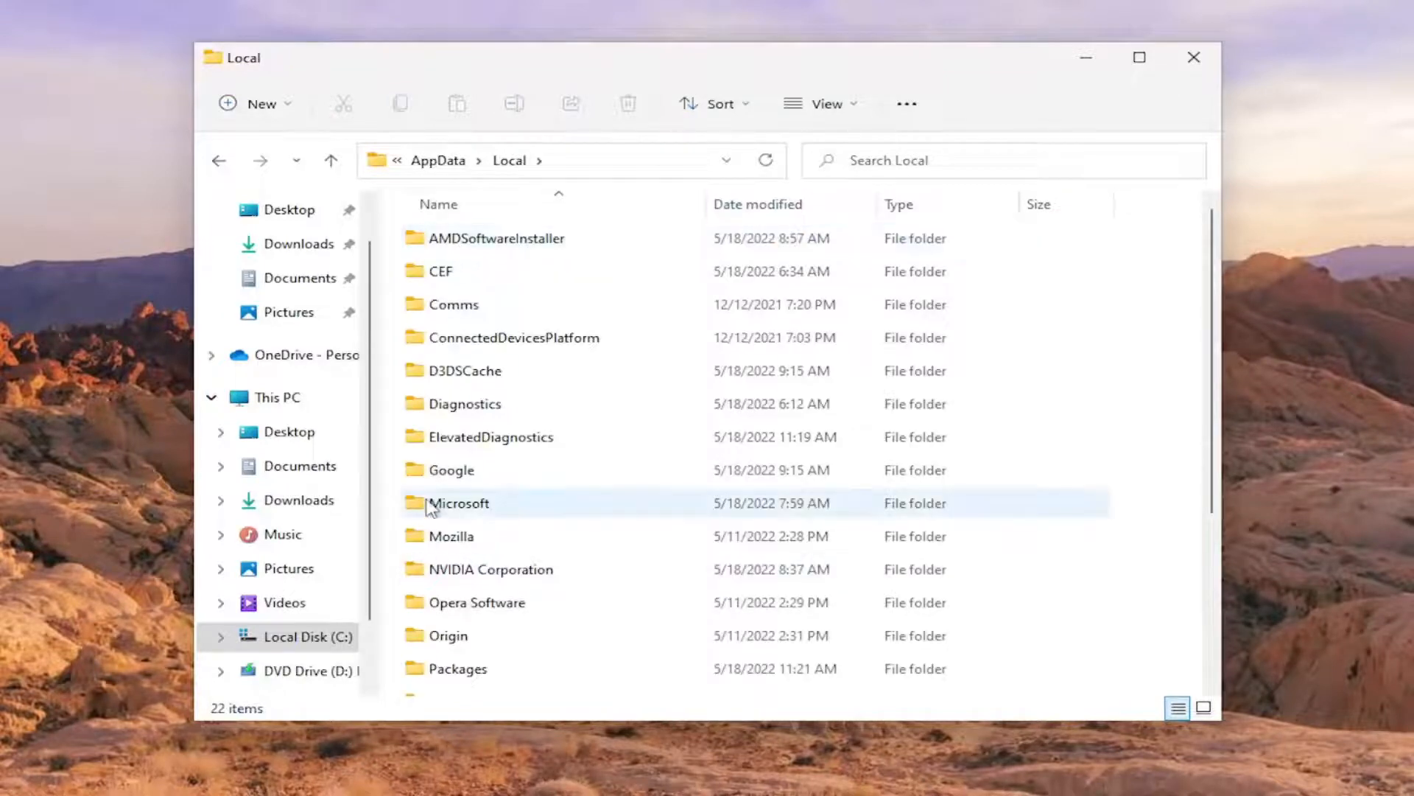
double_click(461, 503)
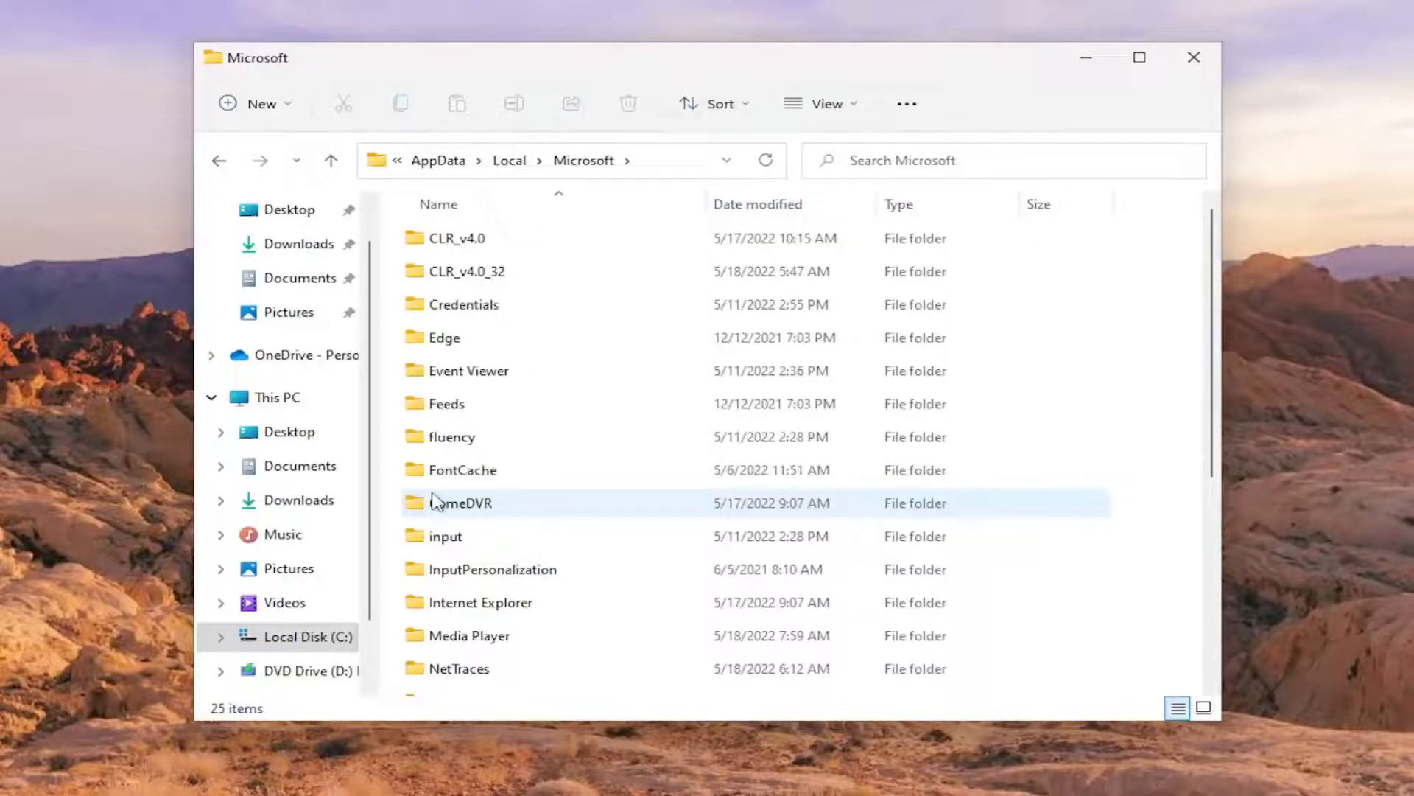
scroll(down, 3)
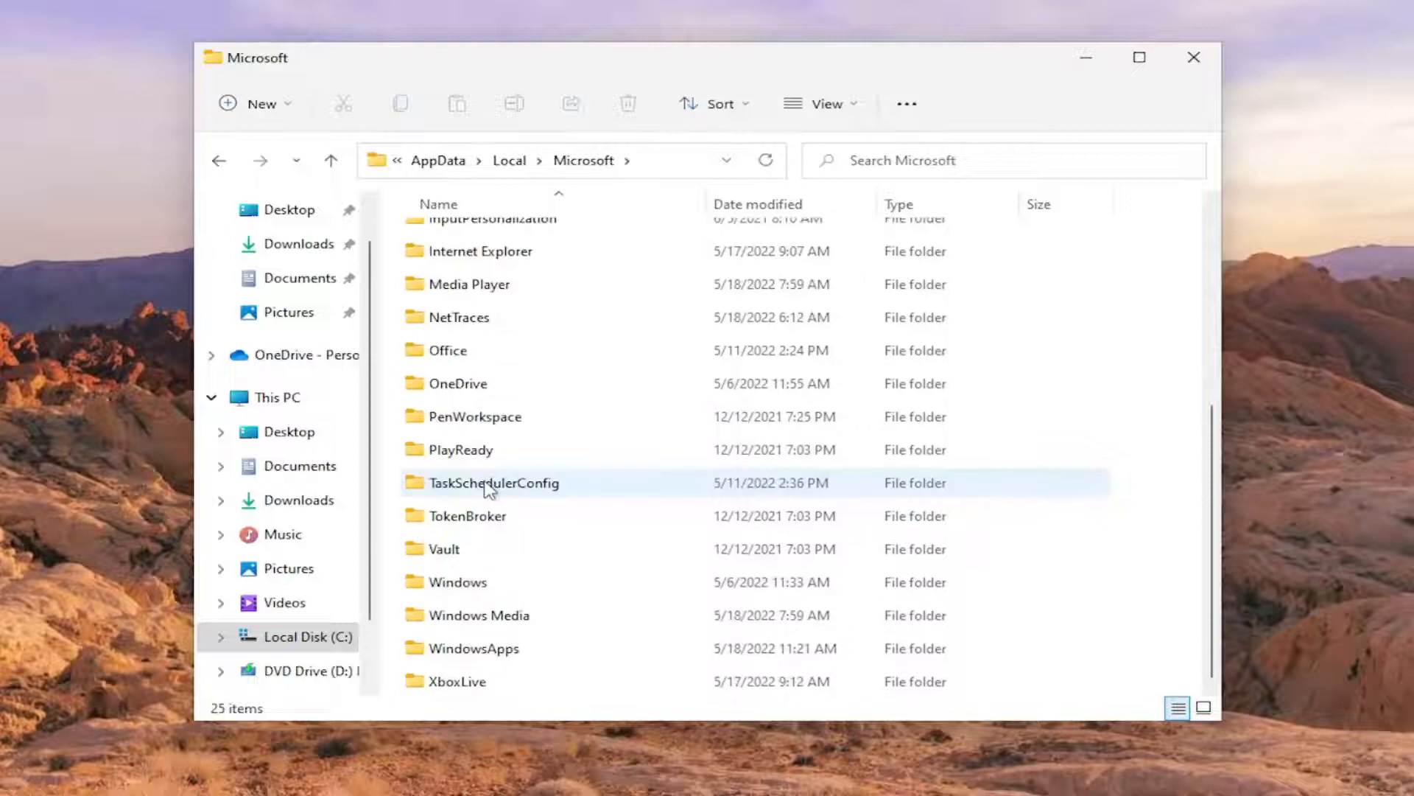
mouse_move(442, 340)
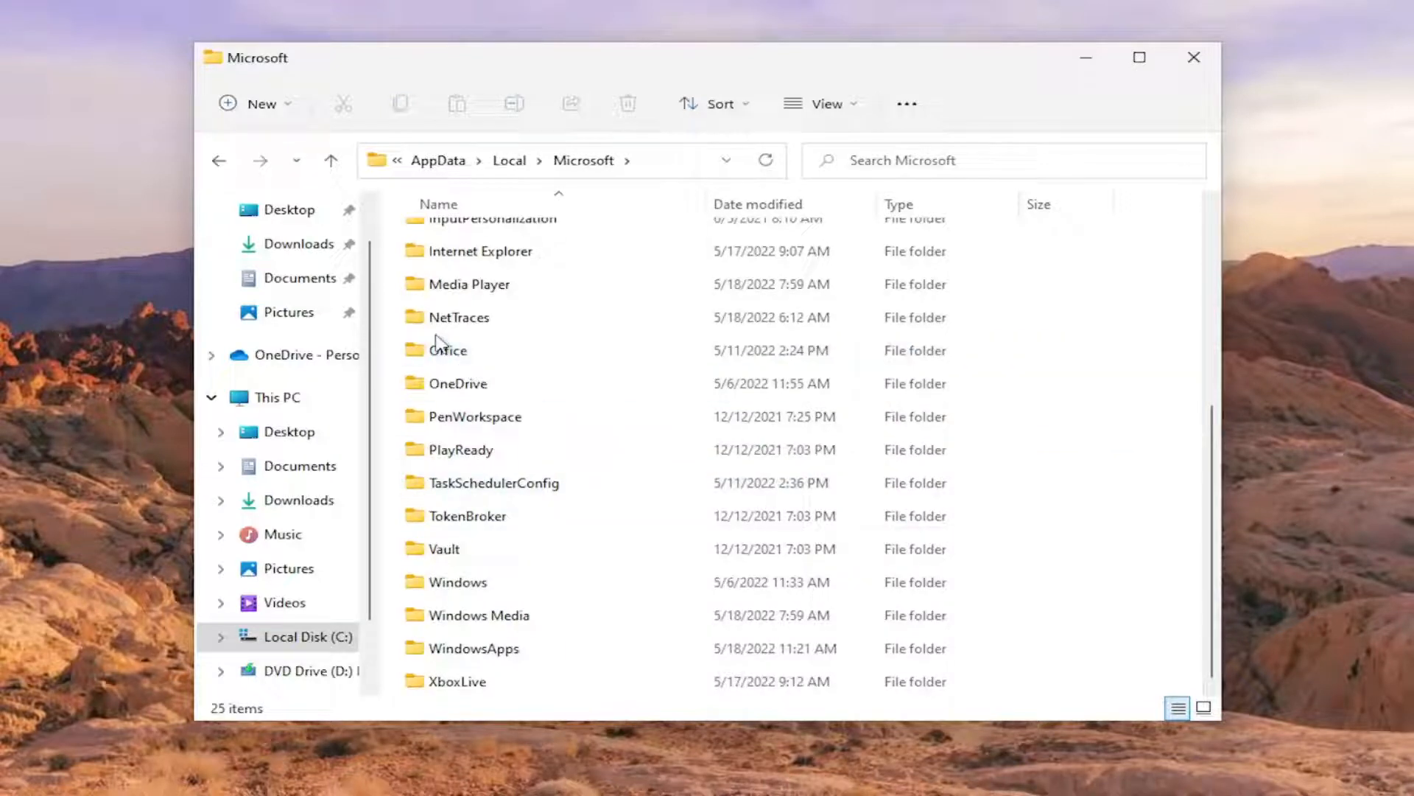
double_click(448, 350)
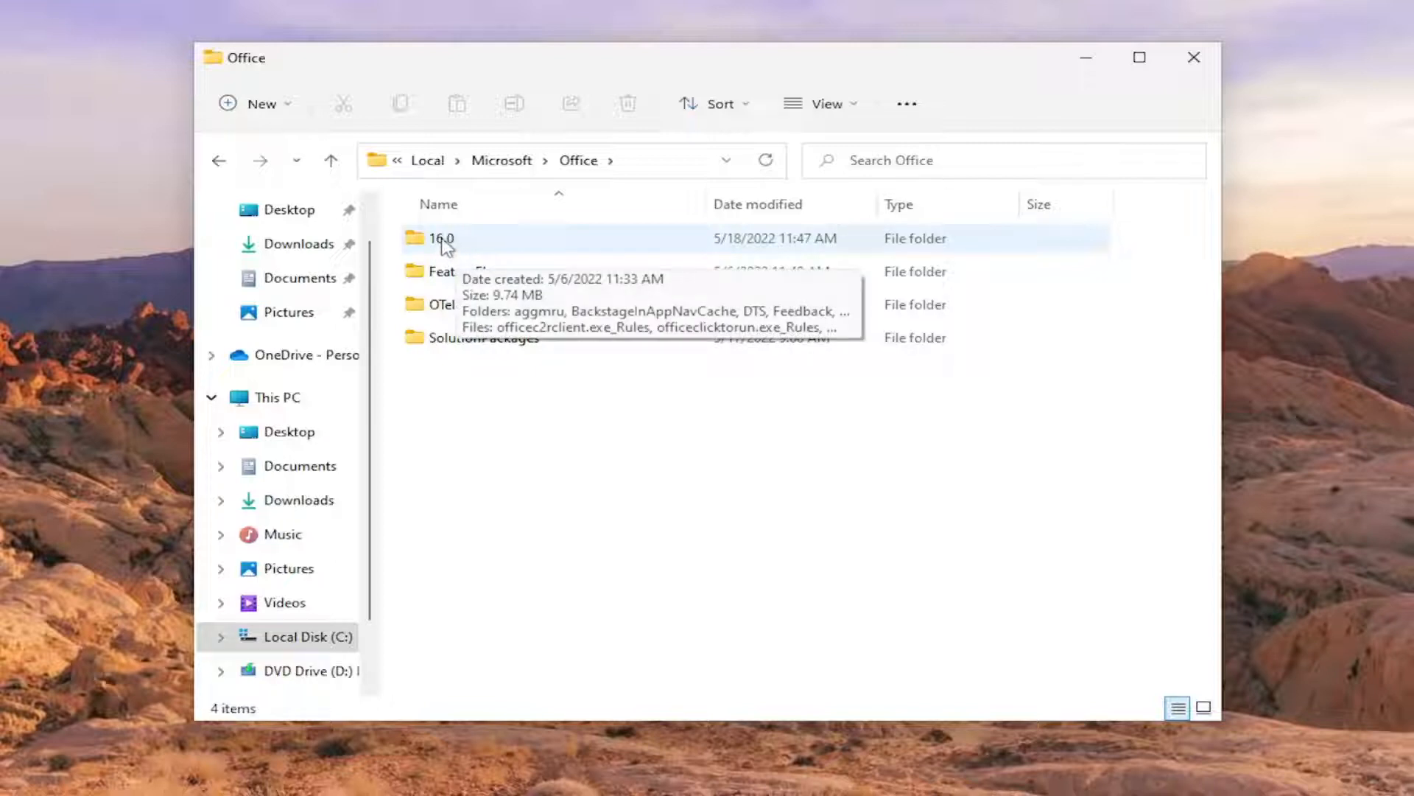
mouse_move(473, 252)
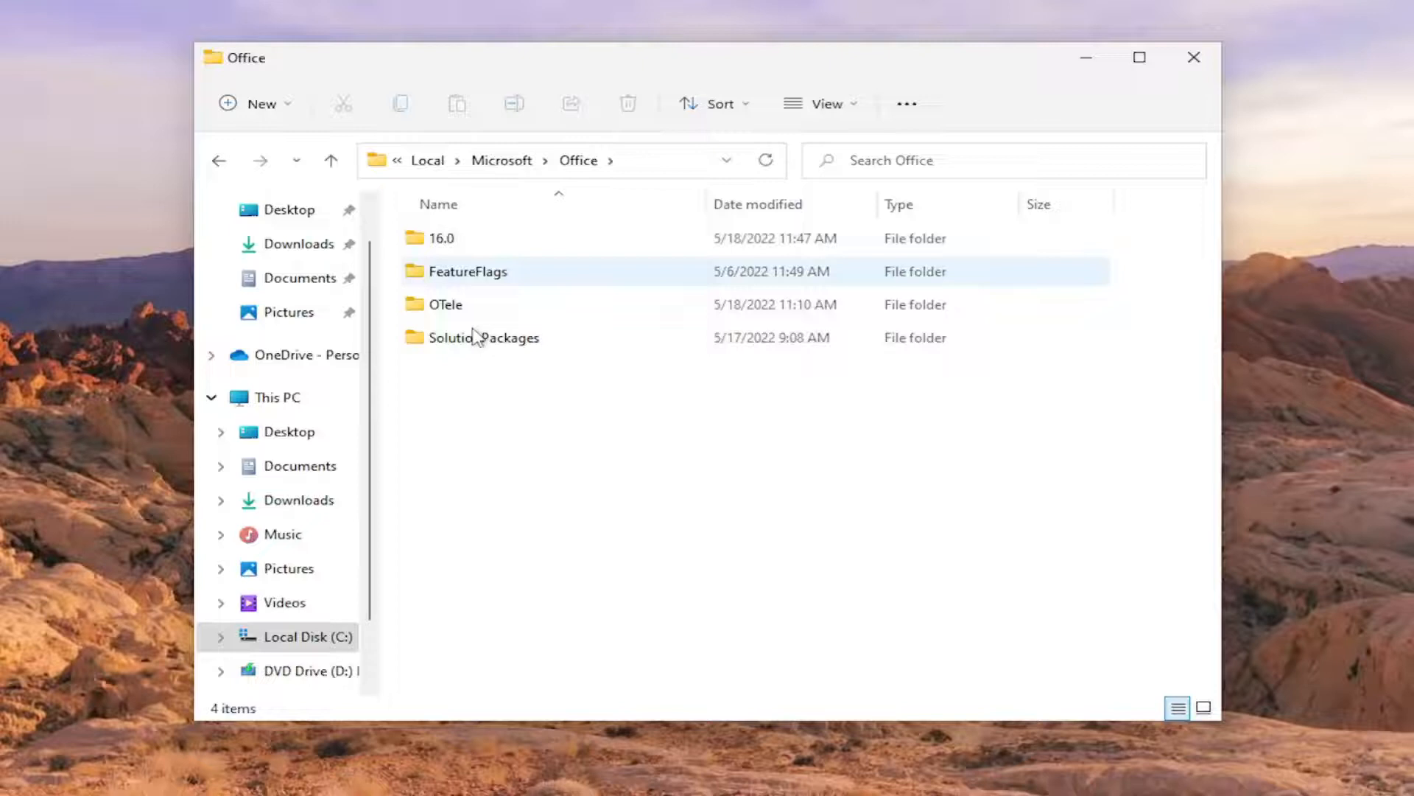
click(440, 237)
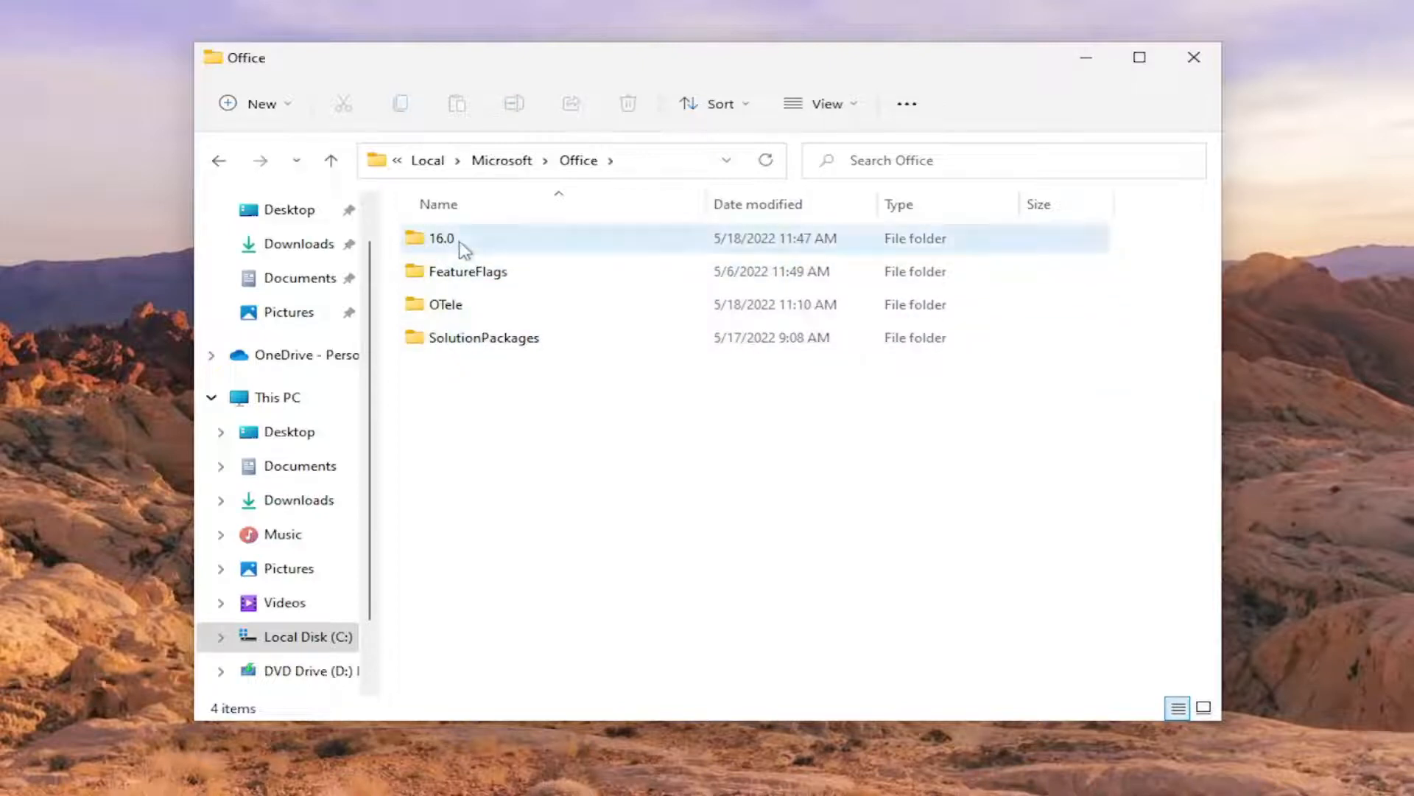
- Enter 16.0\OfficeFileCache and confirm the folder is empty
double_click(441, 239)
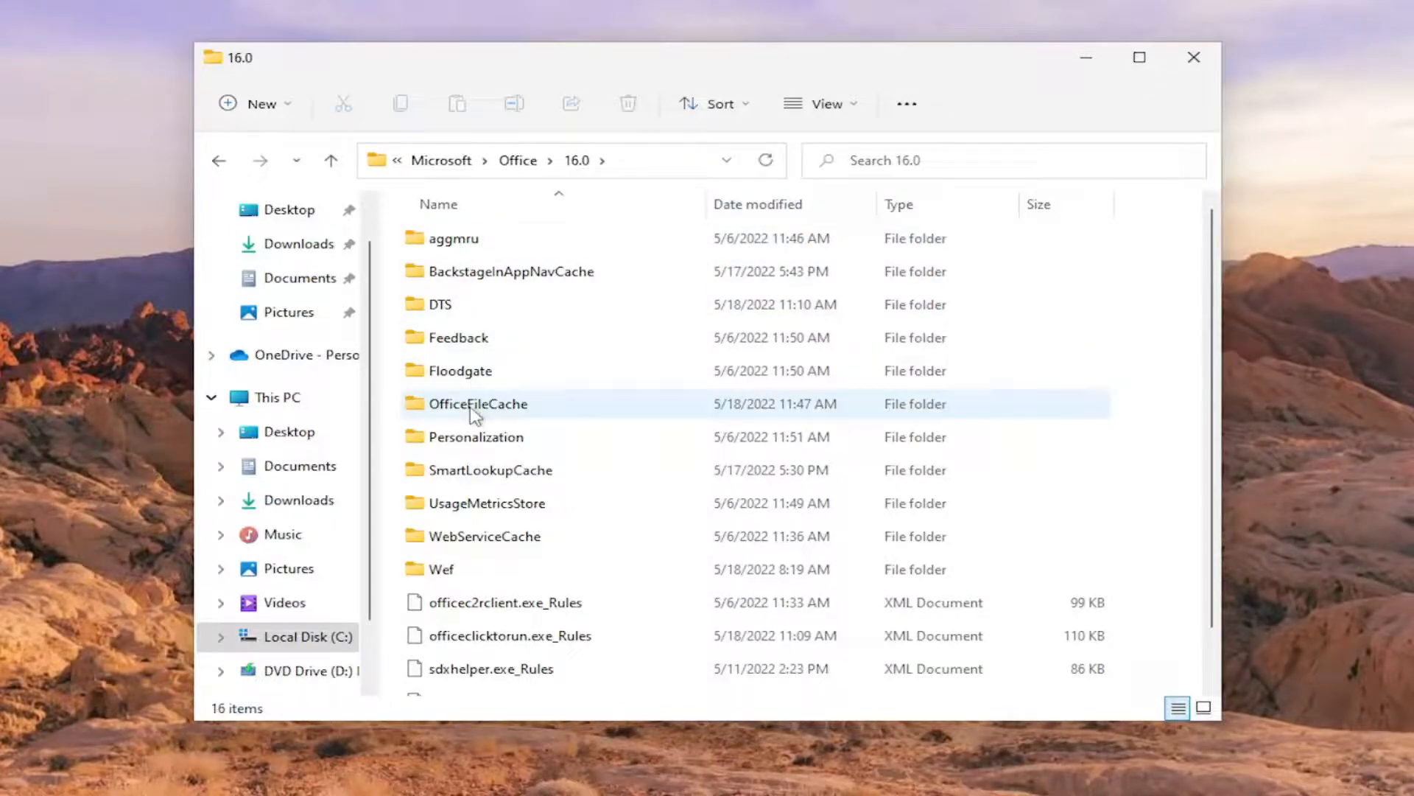
mouse_move(467, 420)
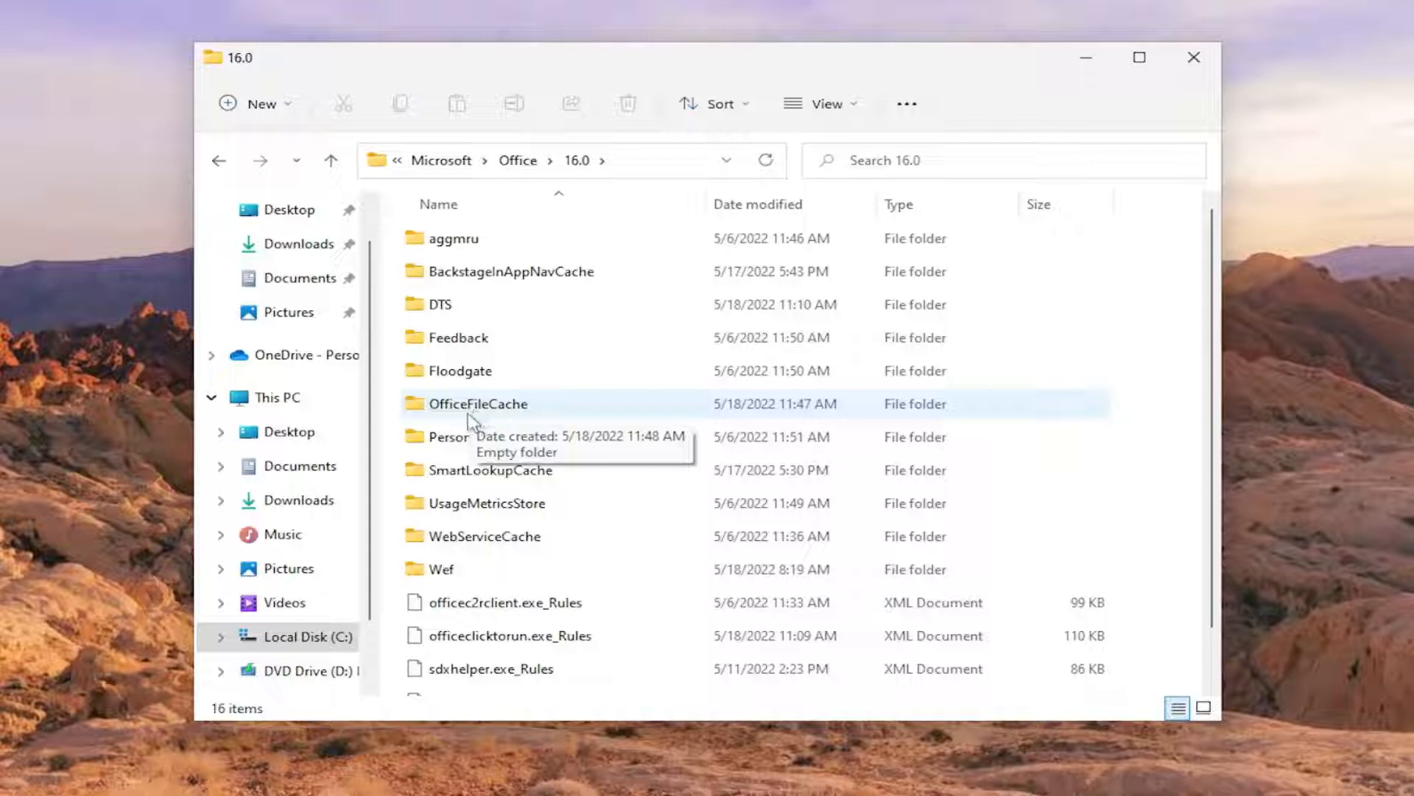
double_click(477, 403)
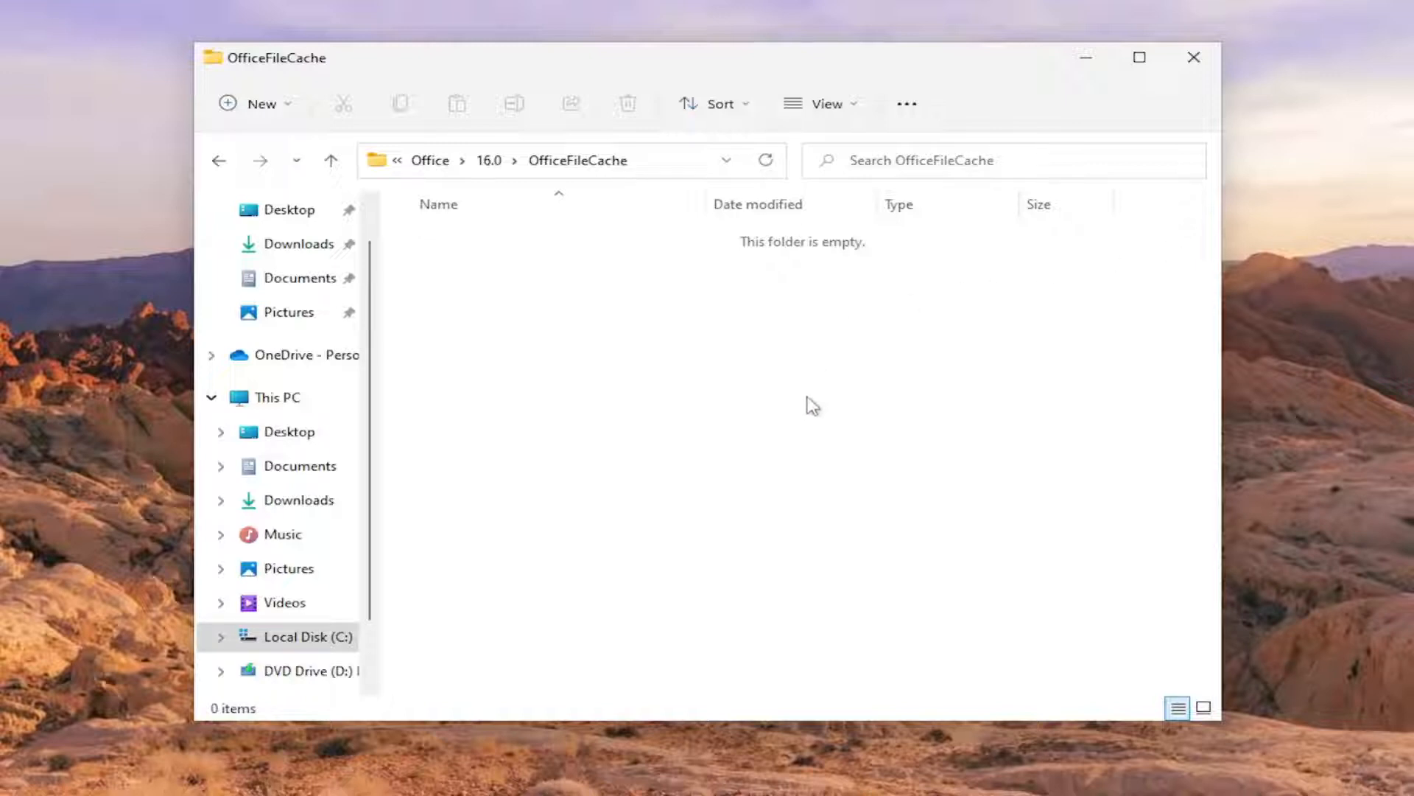
mouse_move(485, 301)
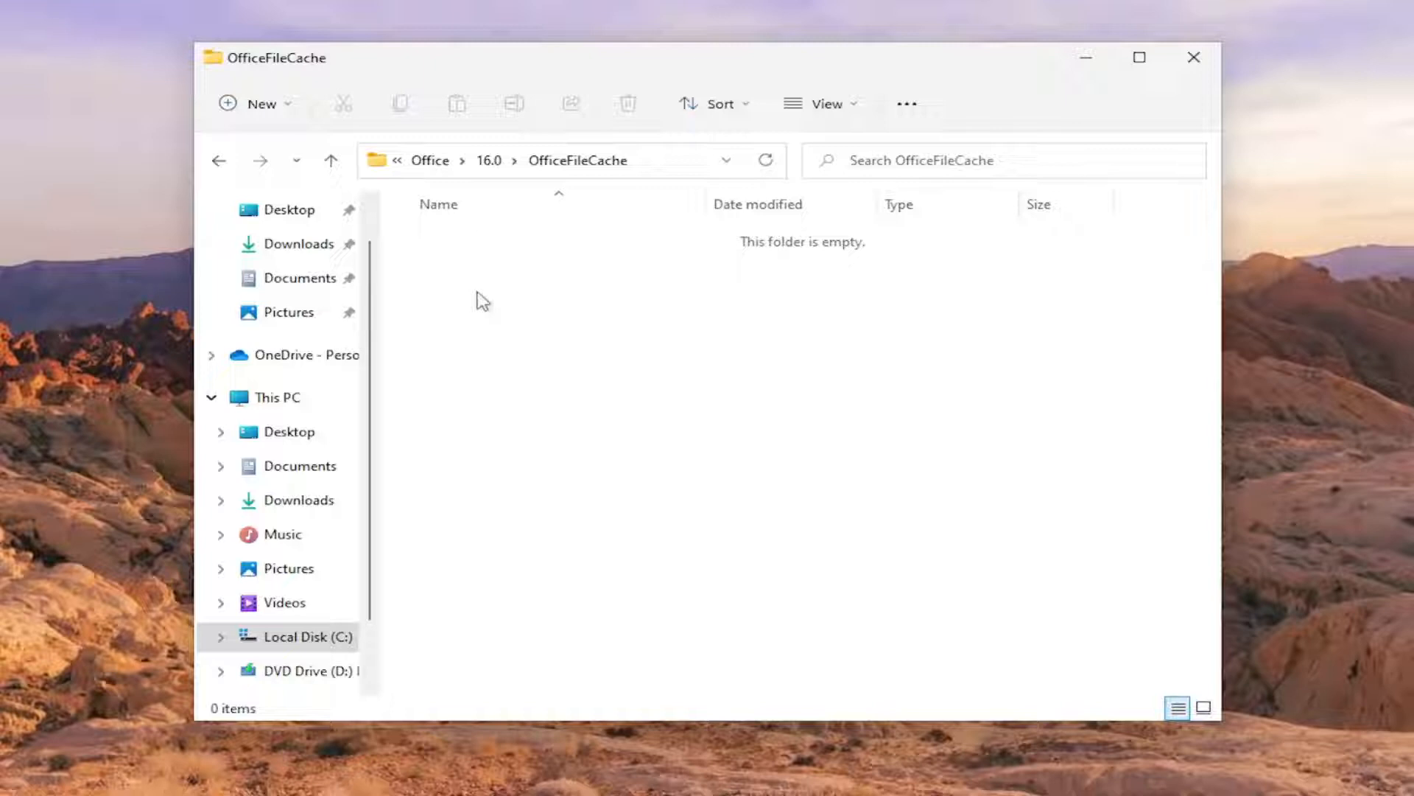
mouse_move(462, 514)
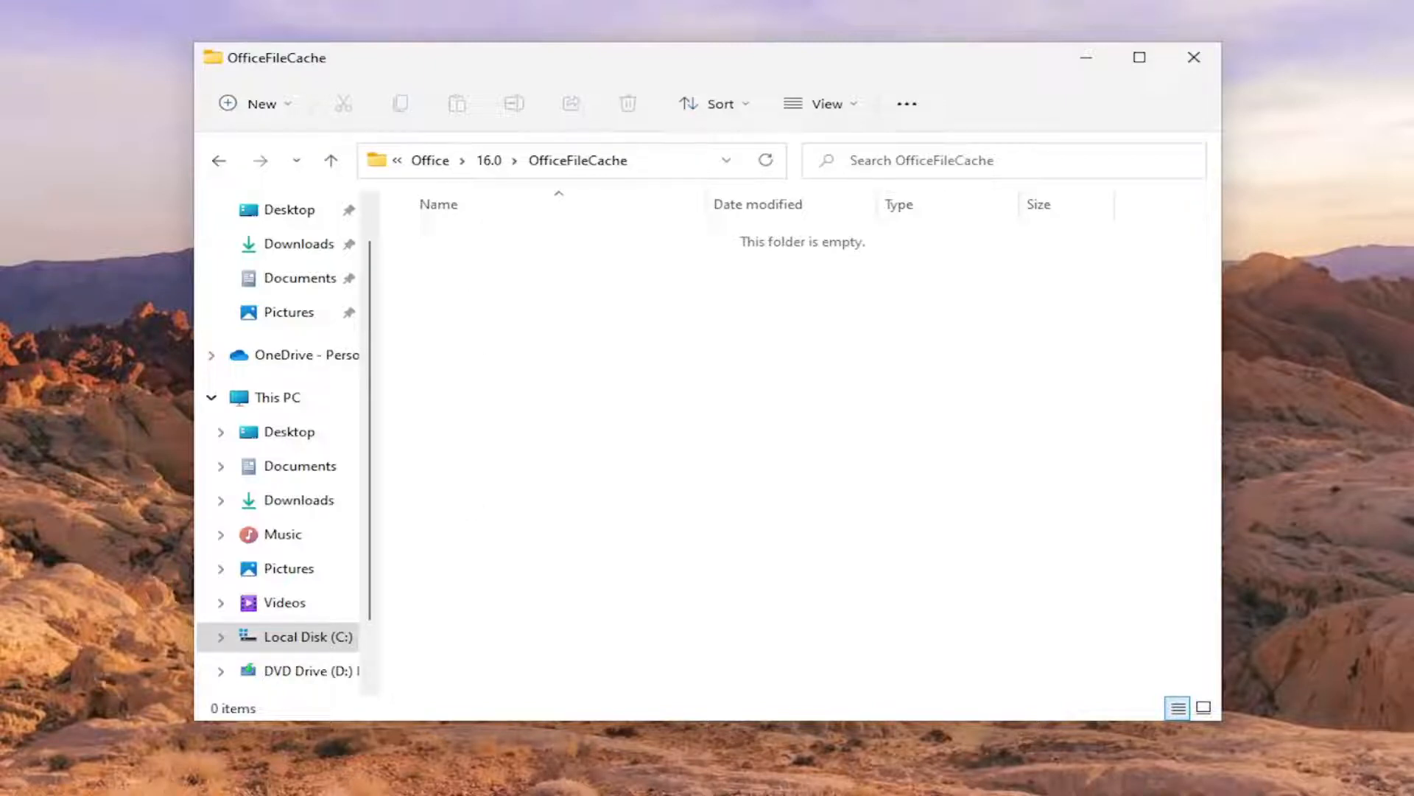
mouse_move(549, 328)
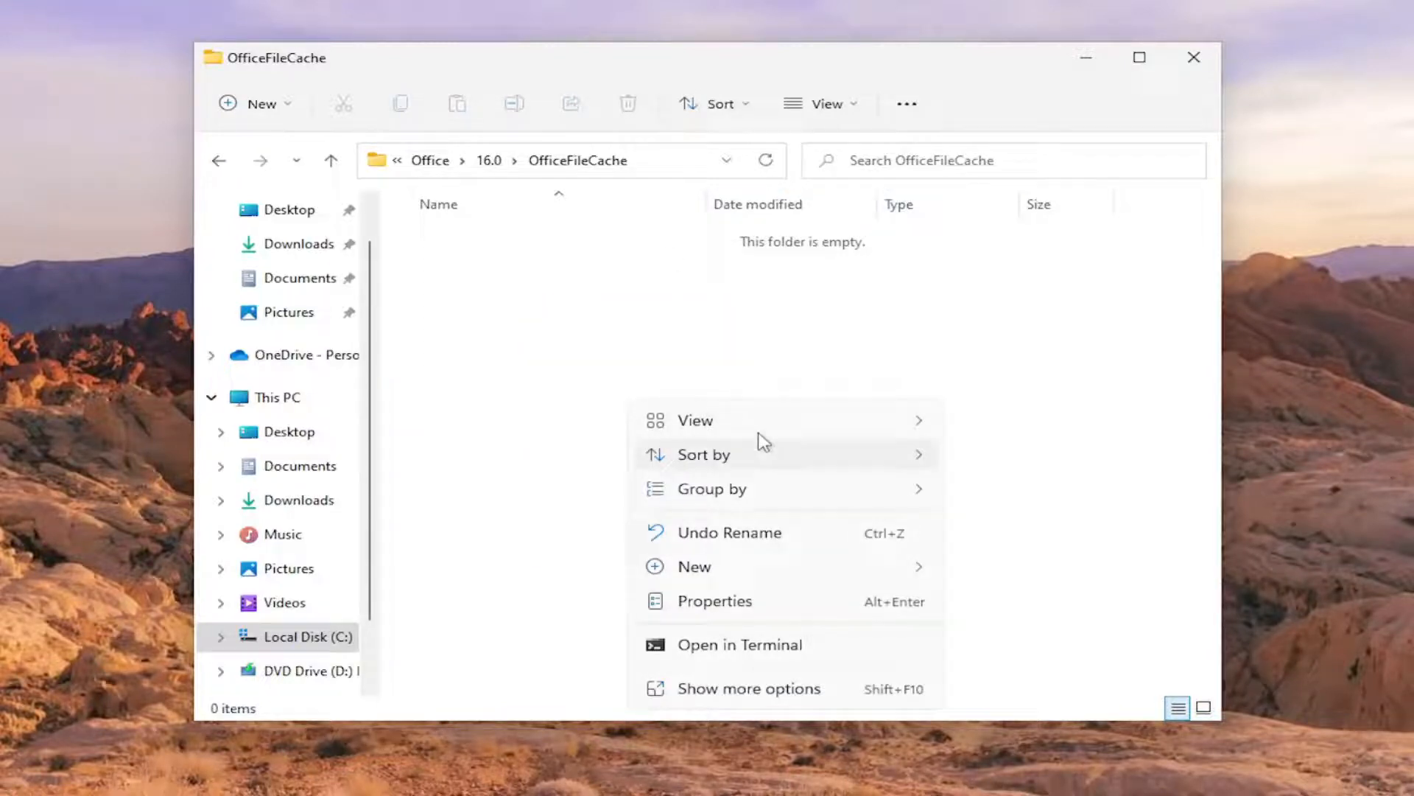
click(560, 323)
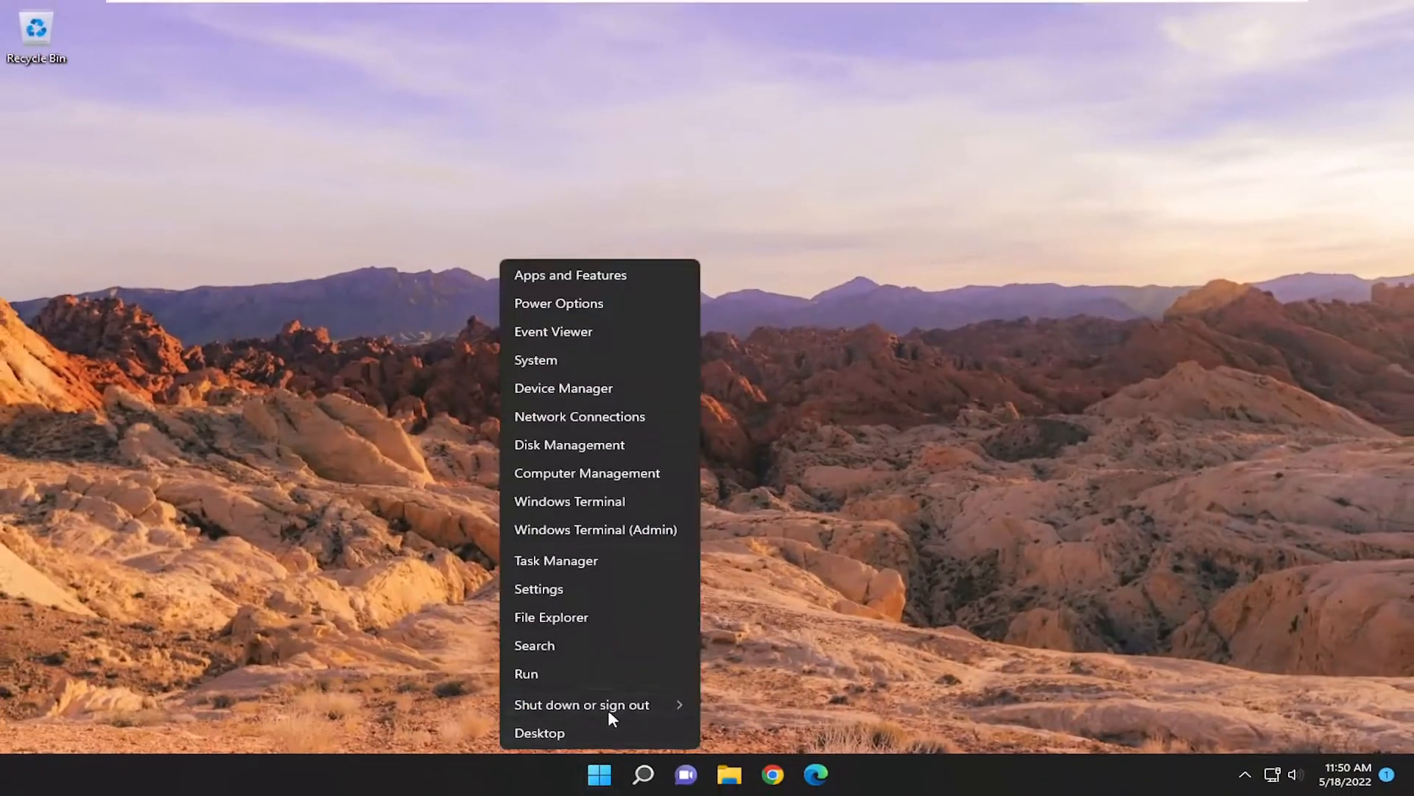
- Restart Windows from the Start power options
click(582, 704)
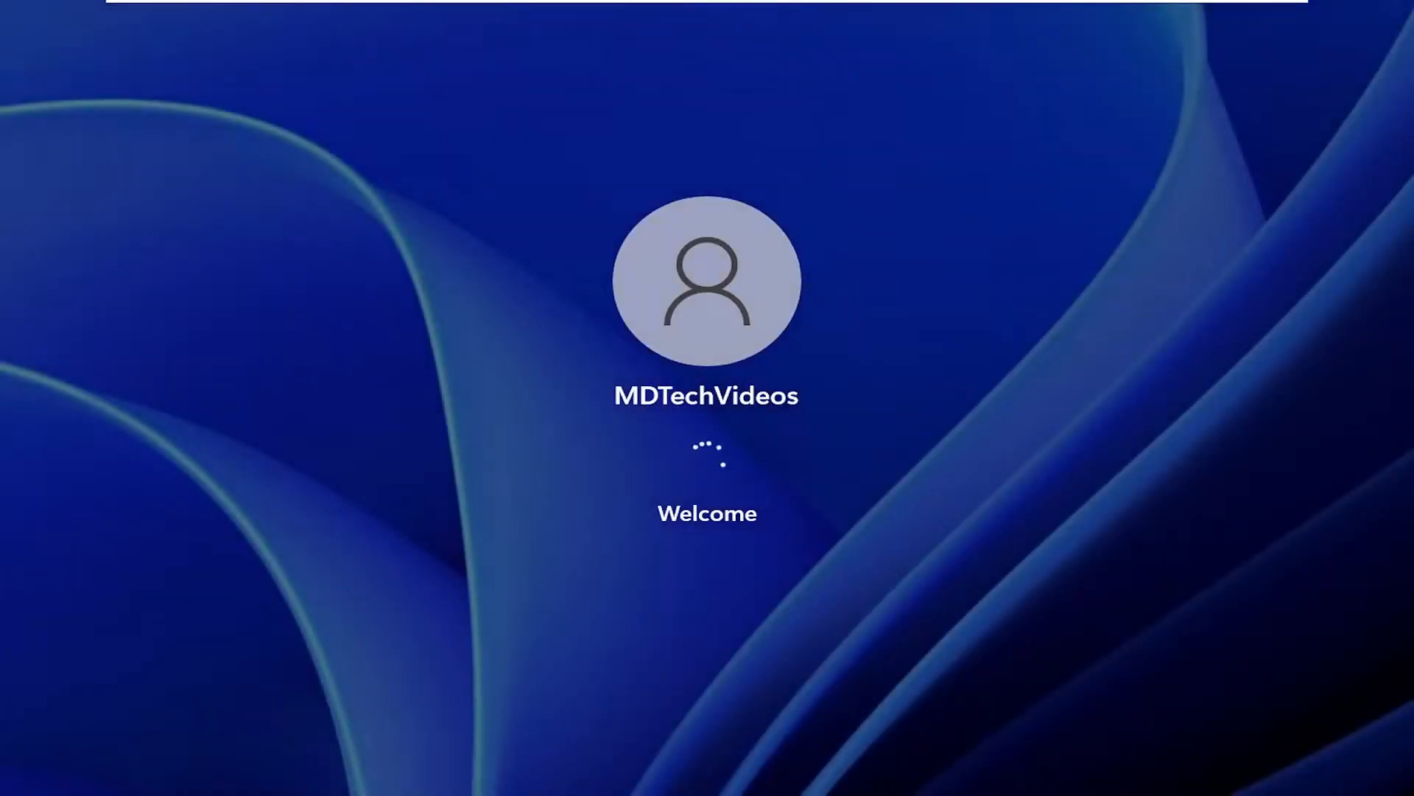